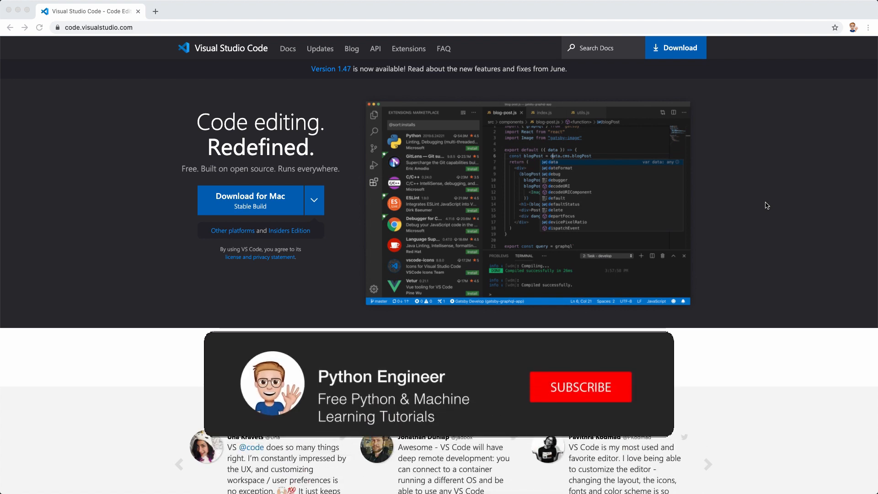
# Step: Scroll the code.visualstudio.com page down to the Windows, .deb/.rpm and Mac download buttons
pyautogui.click(580, 387)
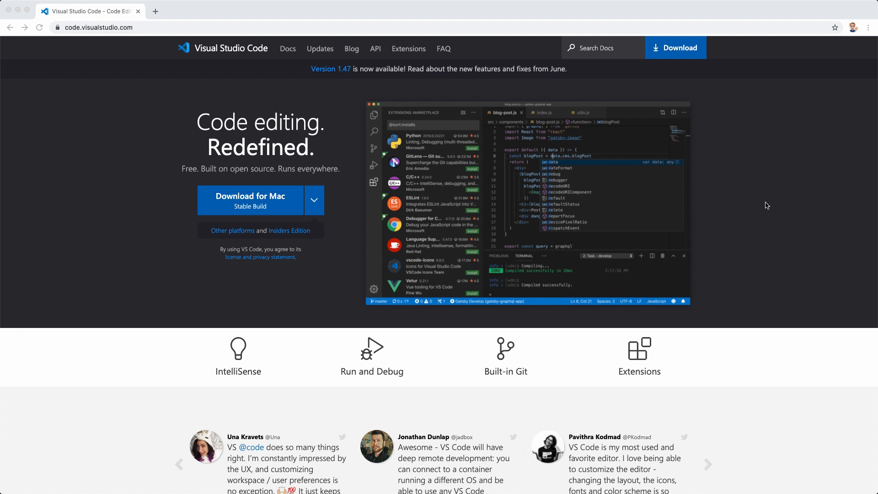
pyautogui.scroll(-3)
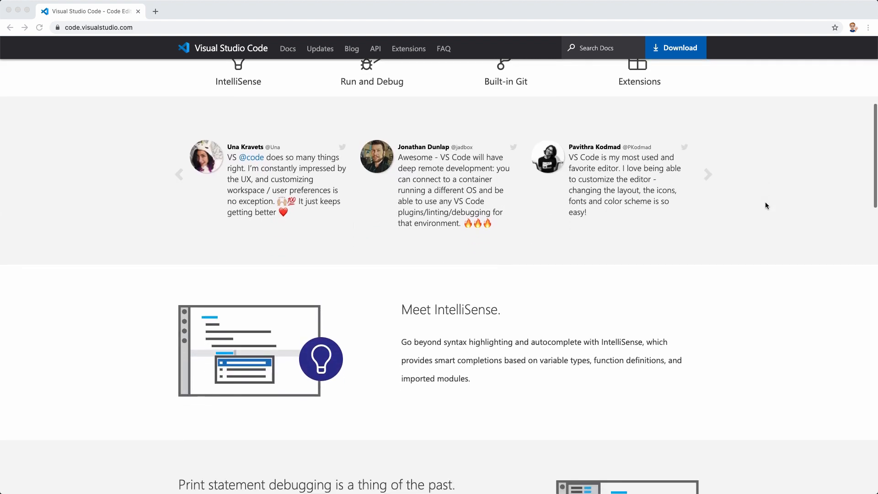
pyautogui.scroll(-3)
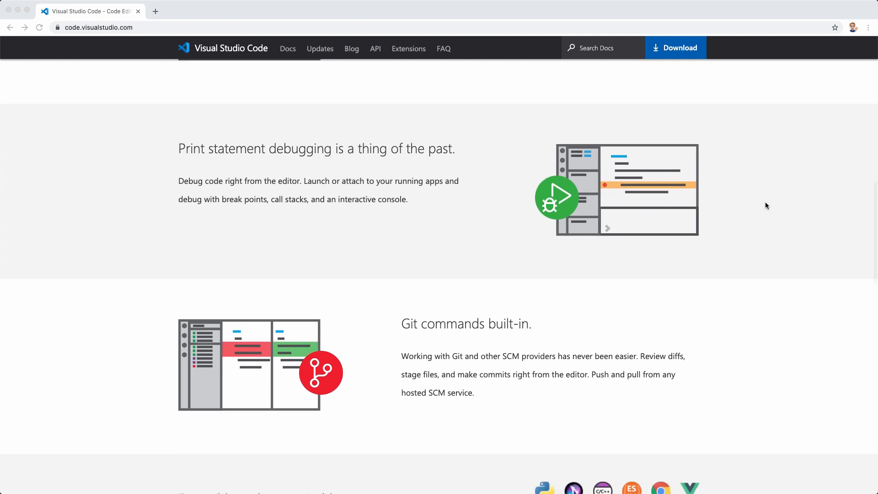
pyautogui.scroll(-3)
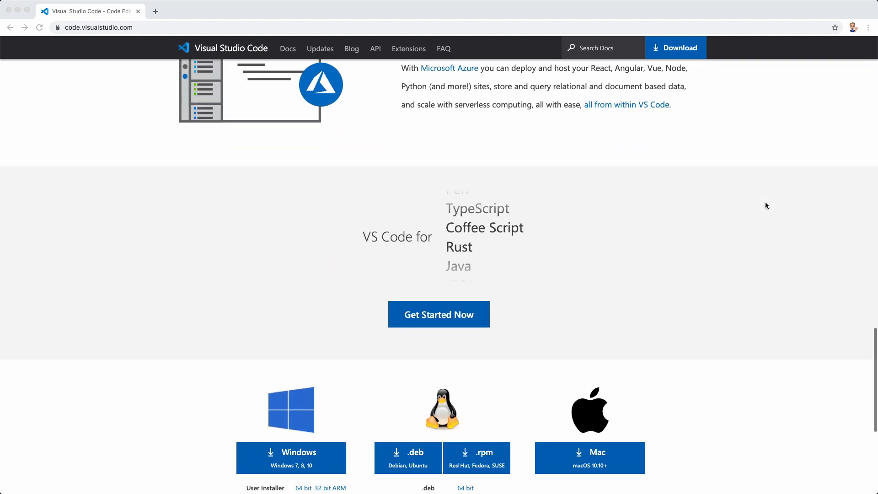
pyautogui.scroll(-3)
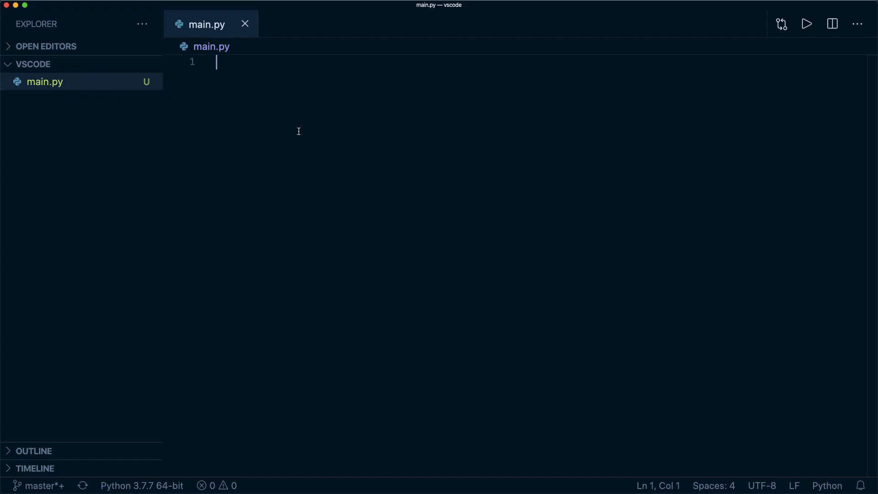
# Step: Run Extensions: Install Extensions from the command list to show the installed extensions
pyautogui.press('Cmd+Shift+P')
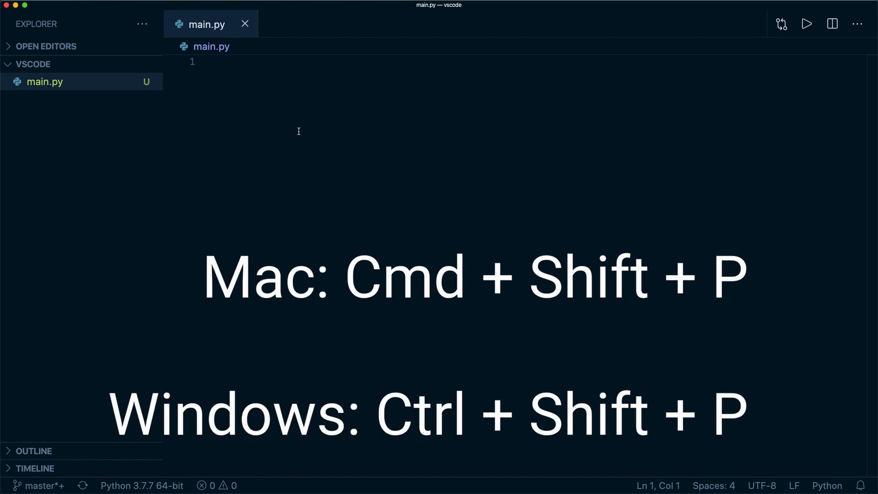
pyautogui.press('cmd+shift+p')
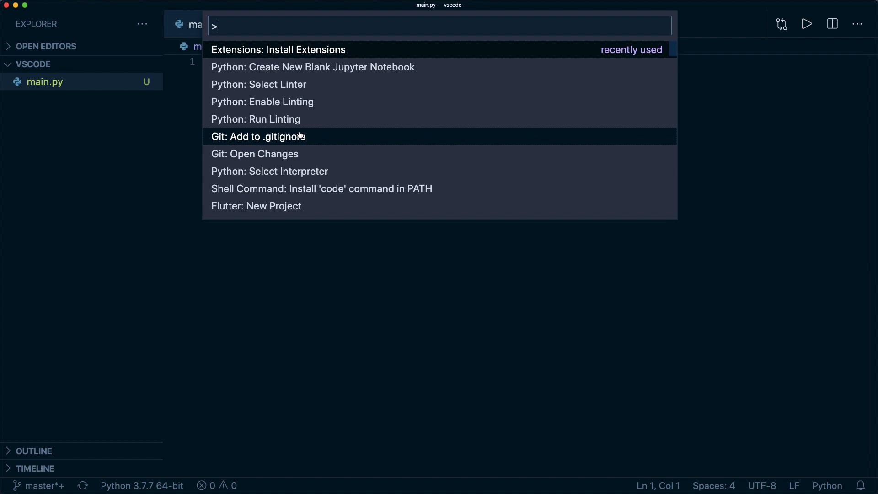
pyautogui.write('ex')
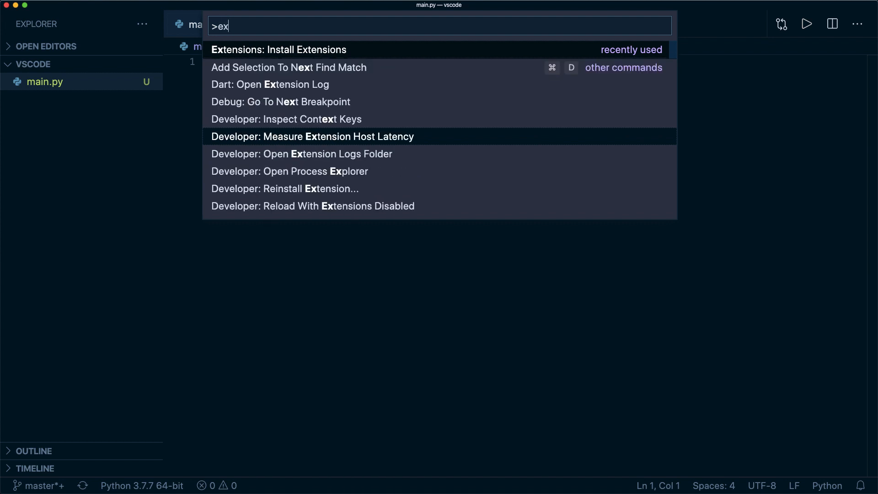
pyautogui.click(278, 50)
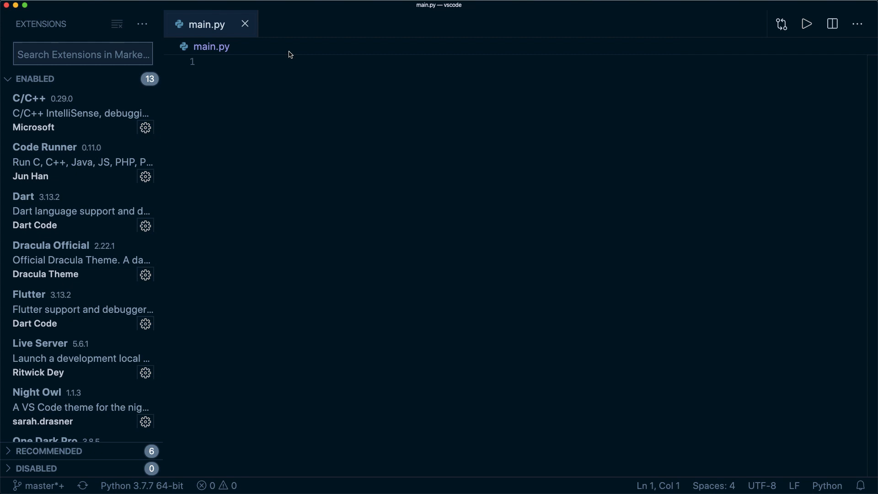
# Step: Search the Marketplace for 'pytho' and view the Python extension's details page
pyautogui.write('pytho')
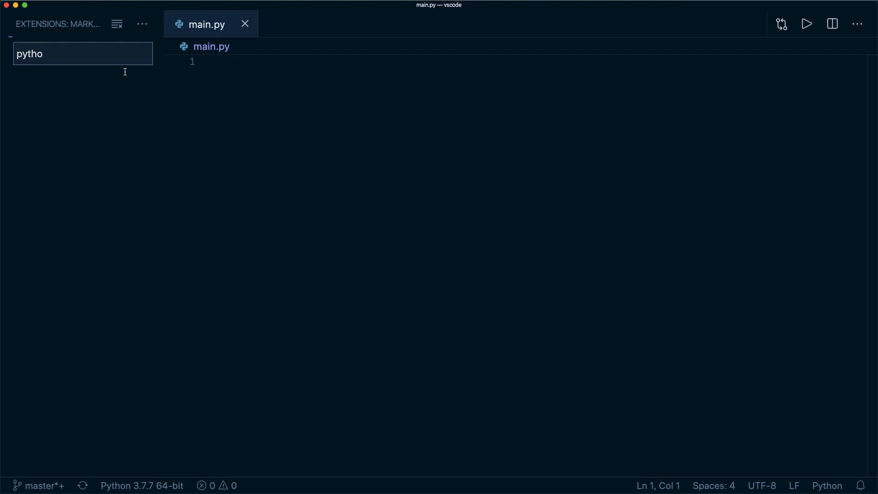
pyautogui.click(82, 95)
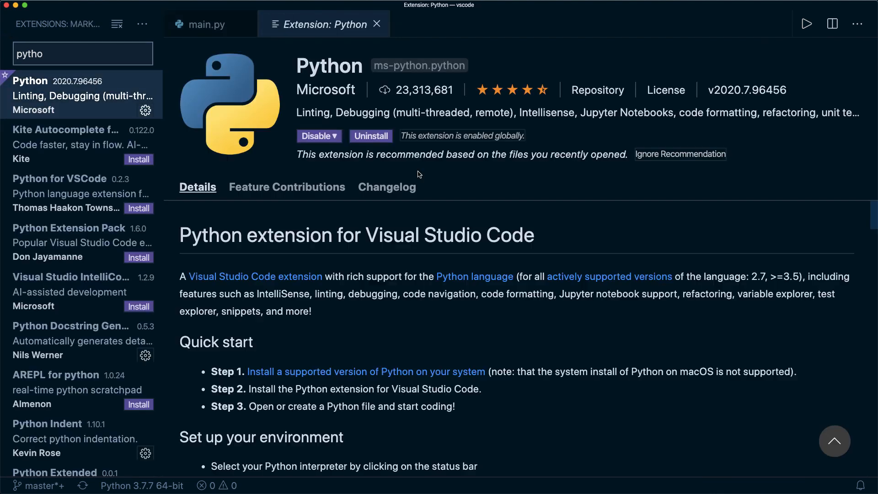
pyautogui.moveTo(400, 203)
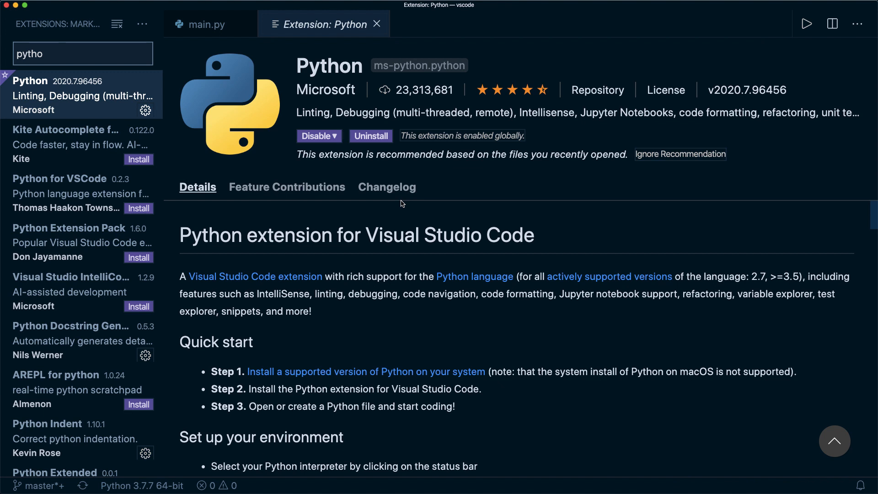
pyautogui.scroll(-3)
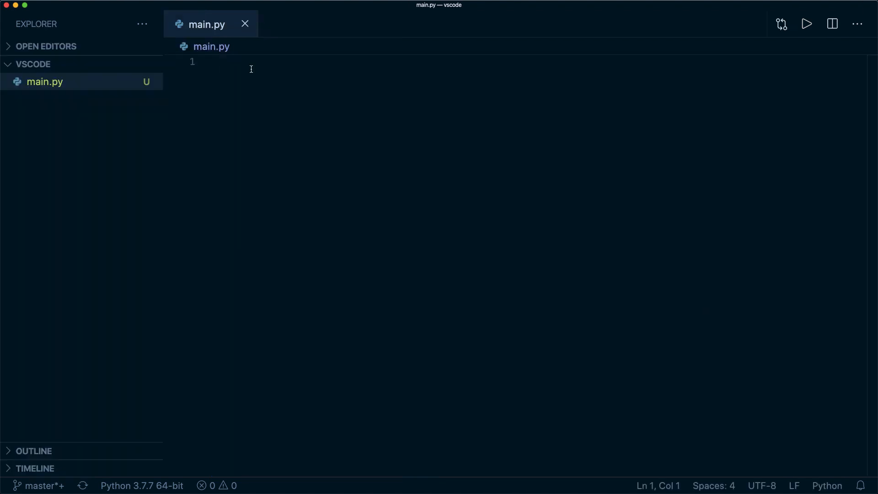
# Step: Write 'from collections import Counter' in main.py, try a print( call, and pick the Python interpreter
pyautogui.write('from collections i')
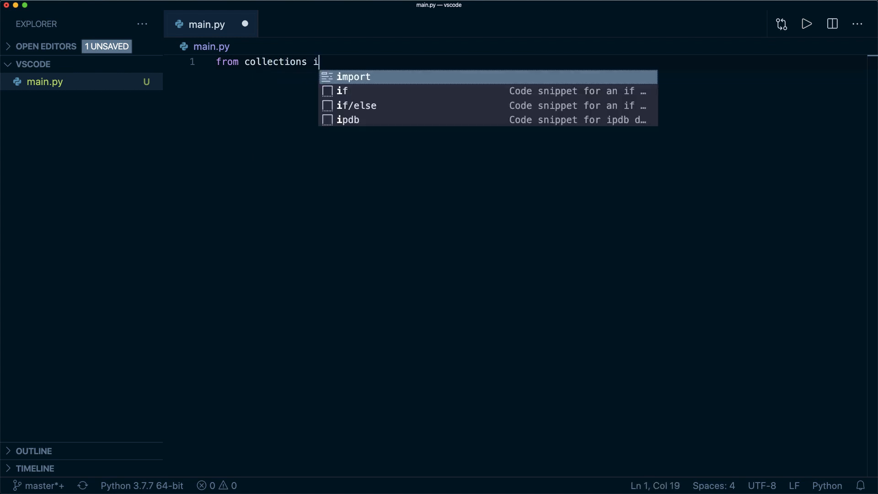
pyautogui.write('mport Counter')
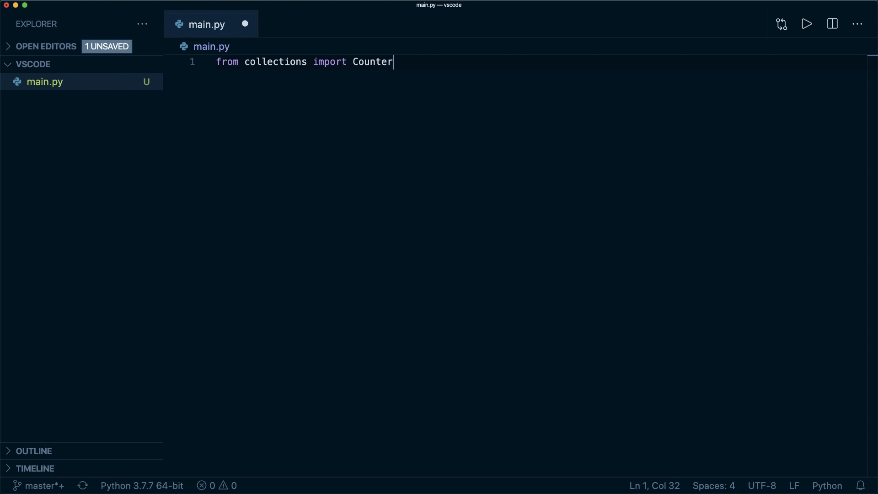
pyautogui.press('enter')
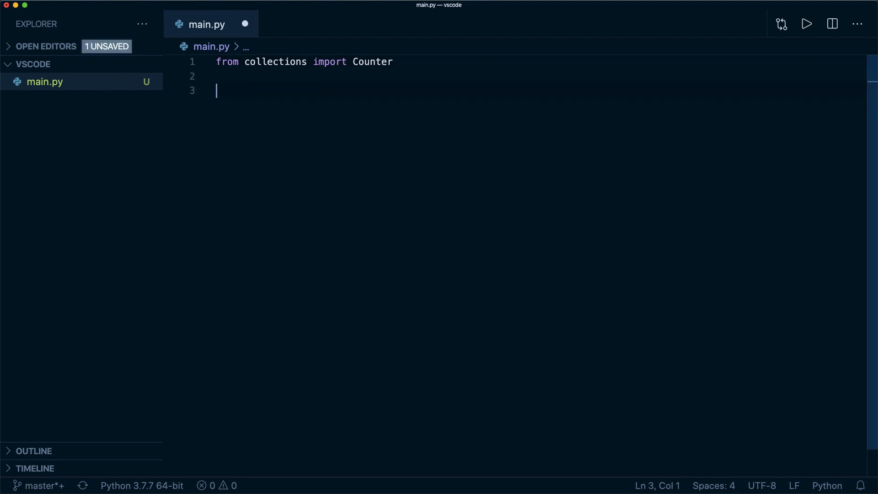
pyautogui.write('print(')
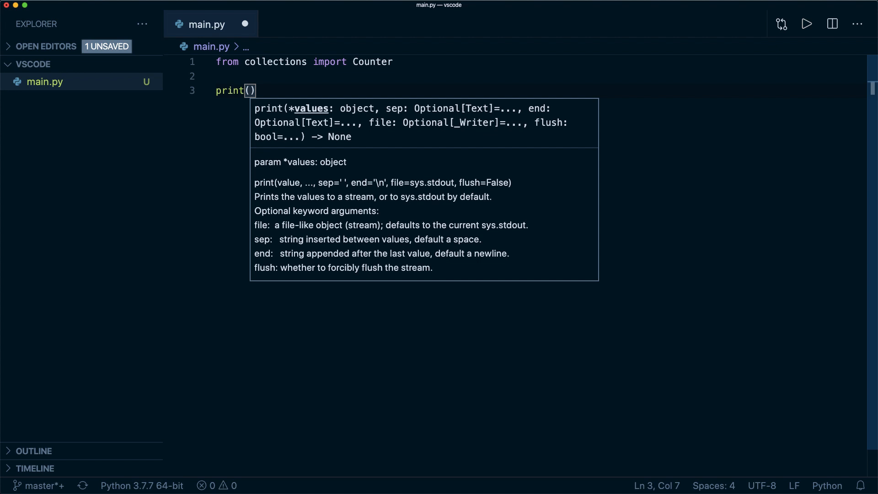
pyautogui.moveTo(319, 133)
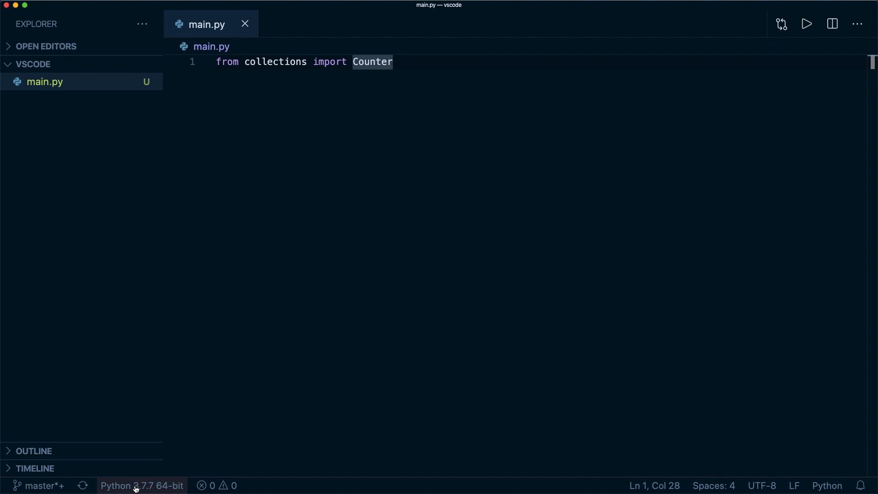
pyautogui.click(142, 486)
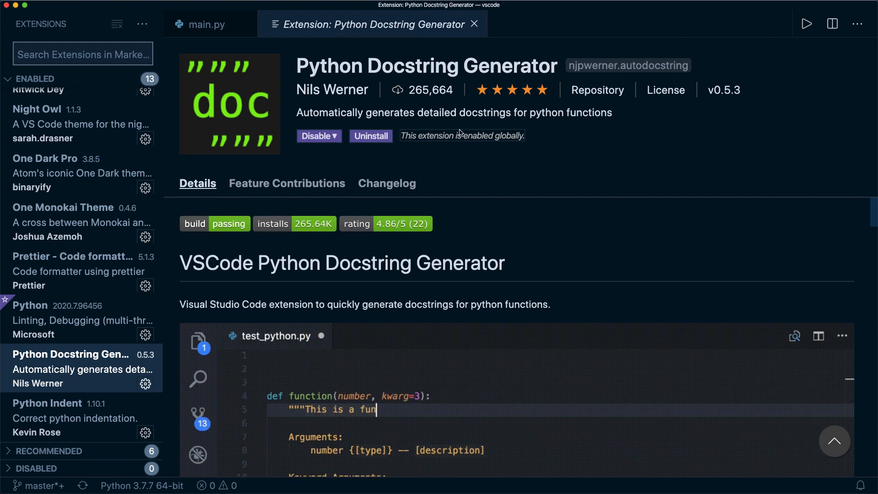
# Step: Clear main.py's import to start a function definition on line 4
pyautogui.press('Backspace')
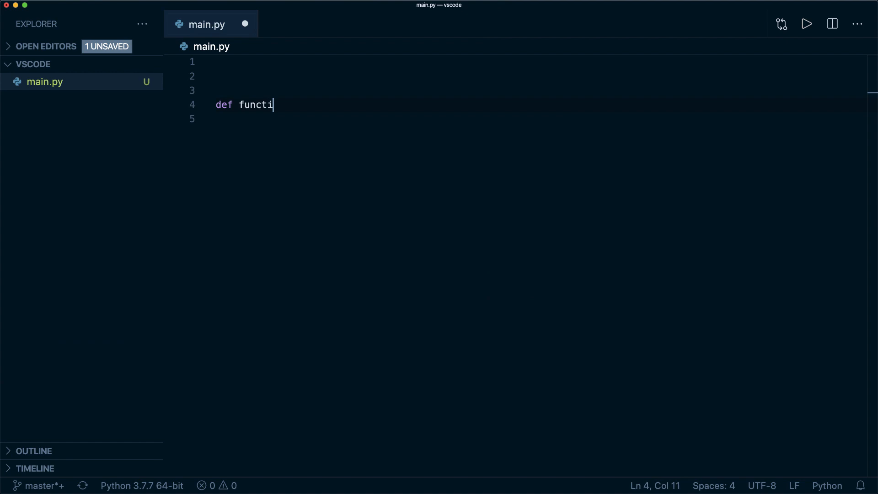
# Step: Write function(a, b=True) with an a == -1 'negative' check and result = 5
pyautogui.write('on(a, b=True):')
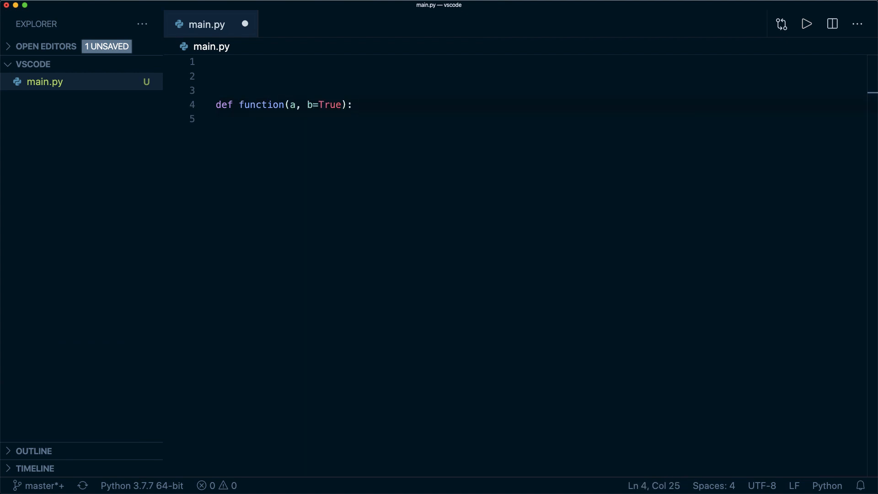
pyautogui.write('if a ==')
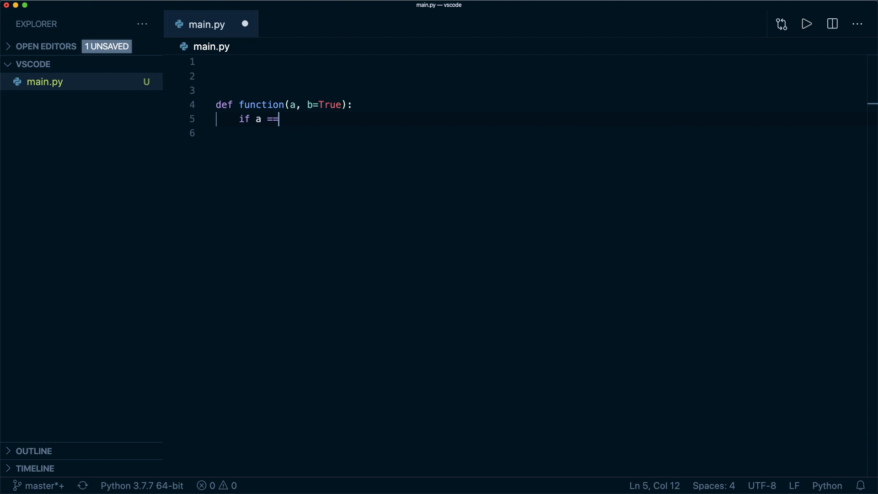
pyautogui.write('-1:')
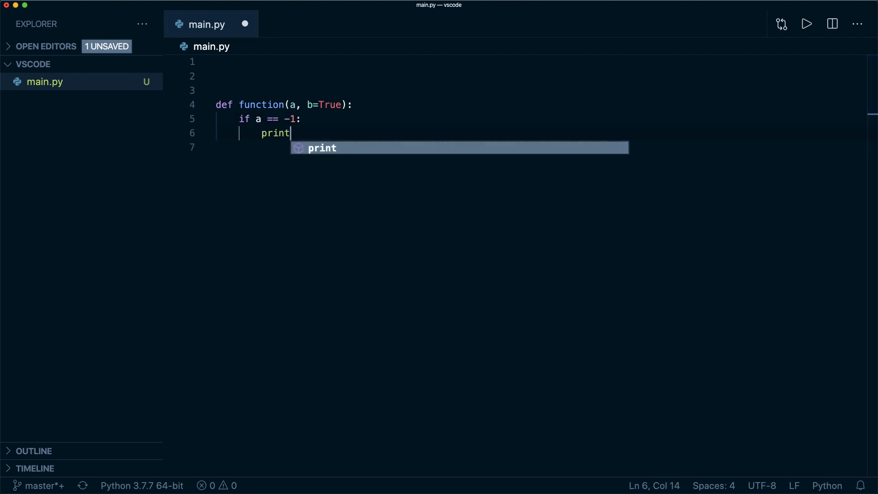
pyautogui.write('("negative")')
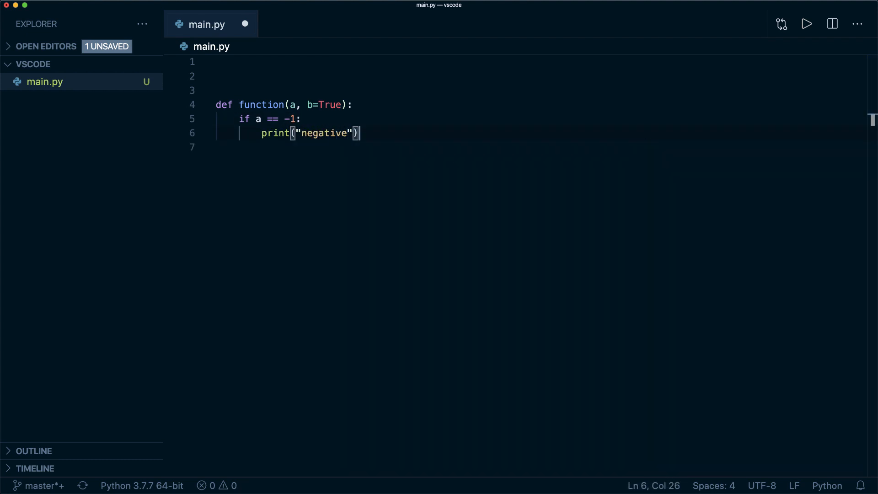
pyautogui.write('result =')
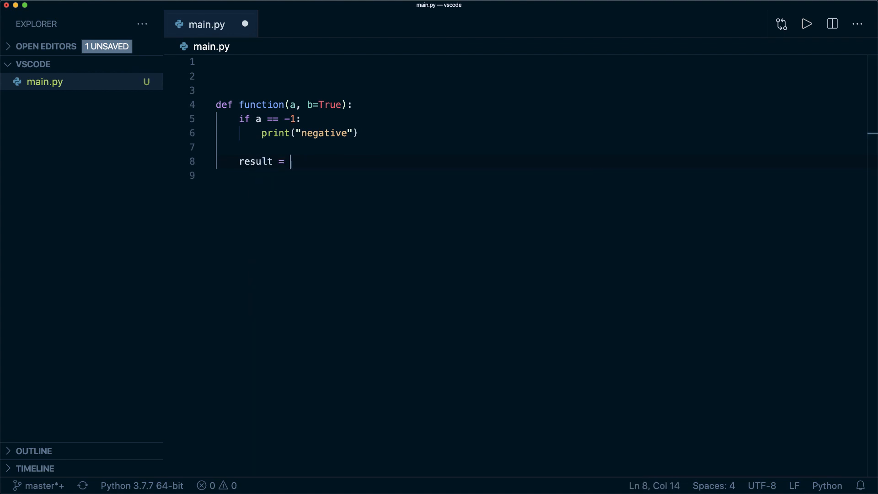
pyautogui.write('5')
pyautogui.write('"""')
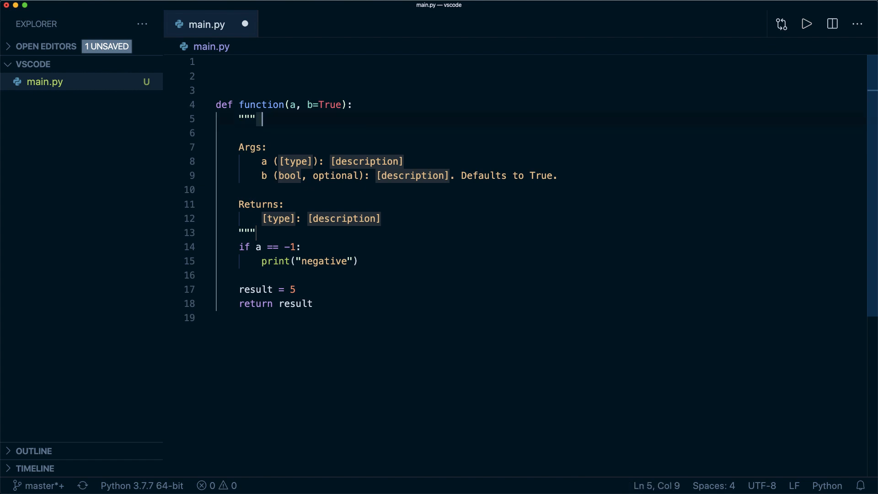
# Step: Fill the generated docstring with function, option and return value descriptions, then show installed extensions
pyautogui.write('A function')
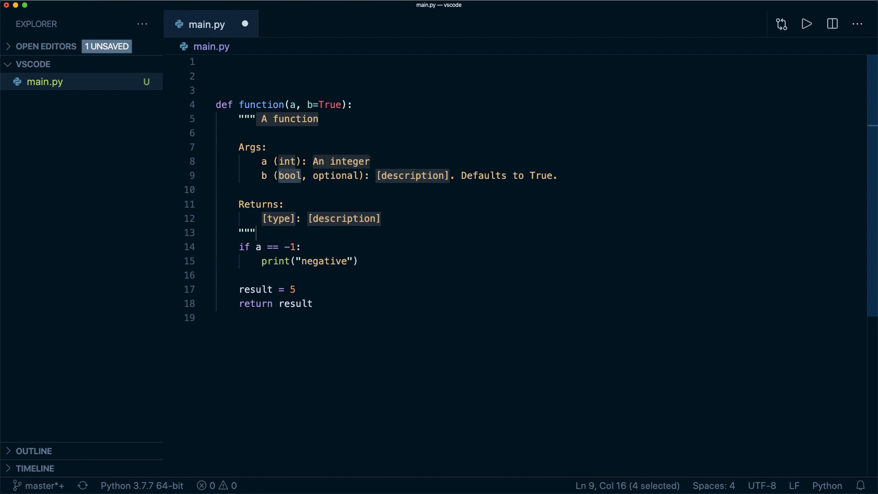
pyautogui.write('An otion')
pyautogui.click(554, 219)
pyautogui.write('int: a r')
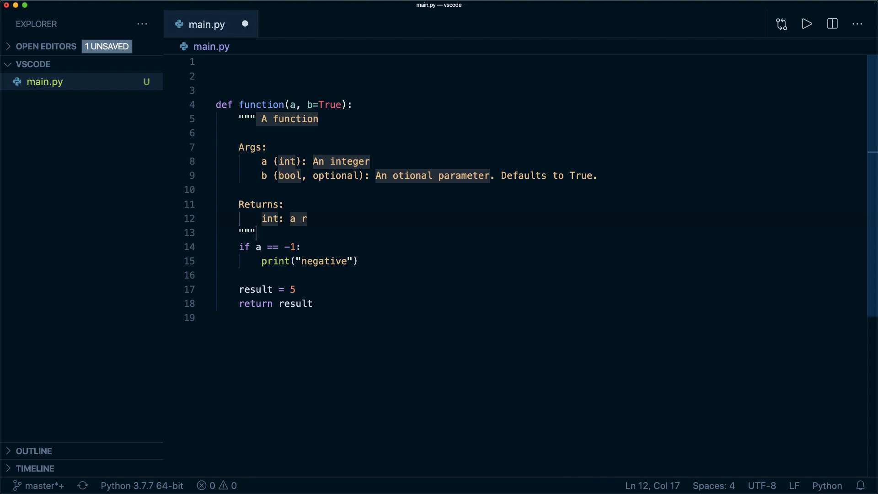
pyautogui.write('eturn value')
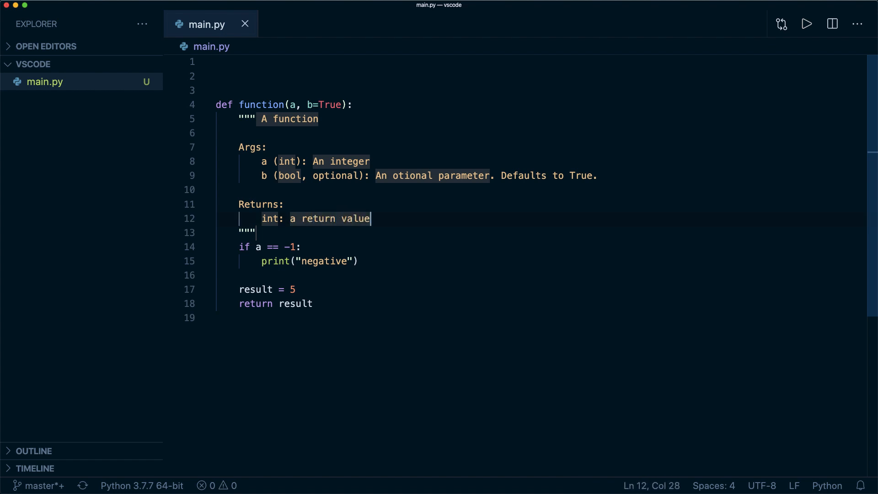
pyautogui.click(55, 418)
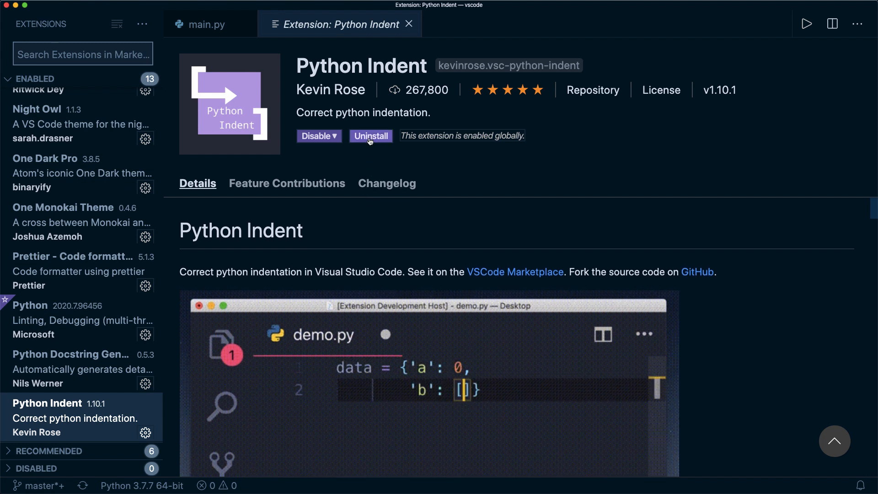
# Step: Close Python Indent and write an auto-indented my_dict {'a': 5, 'c': 7} plus a my_function(first, start
pyautogui.scroll(-3)
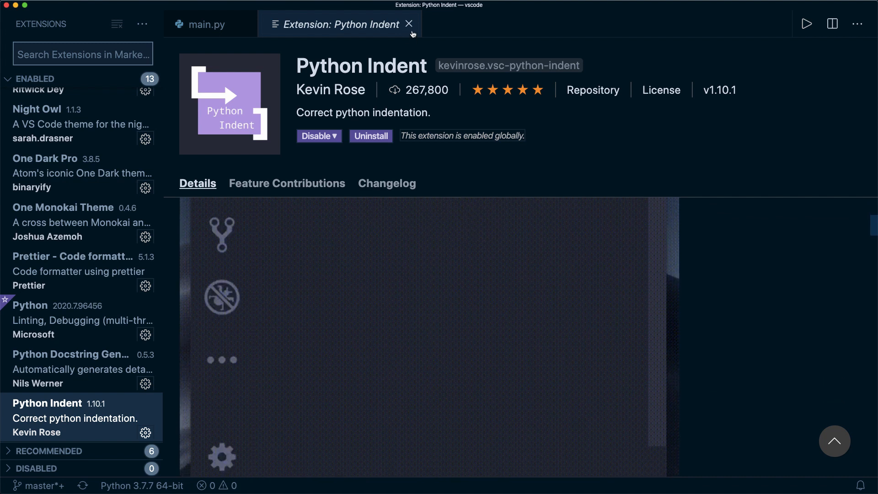
pyautogui.click(409, 25)
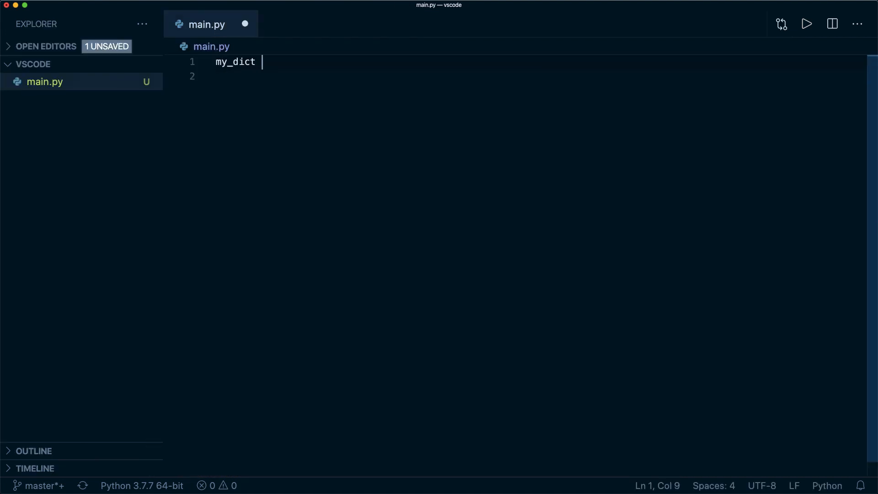
pyautogui.write("= {'a': 5}")
pyautogui.click(541, 76)
pyautogui.write("'b': 6,")
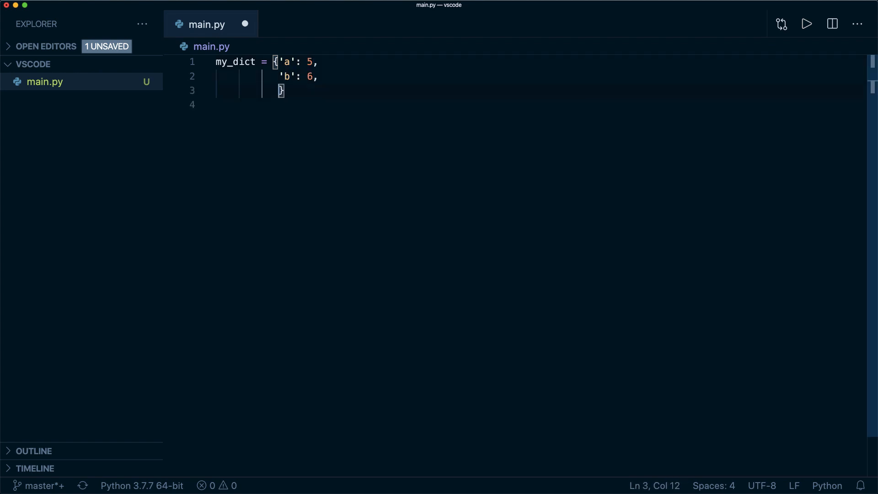
pyautogui.write("'c': 7")
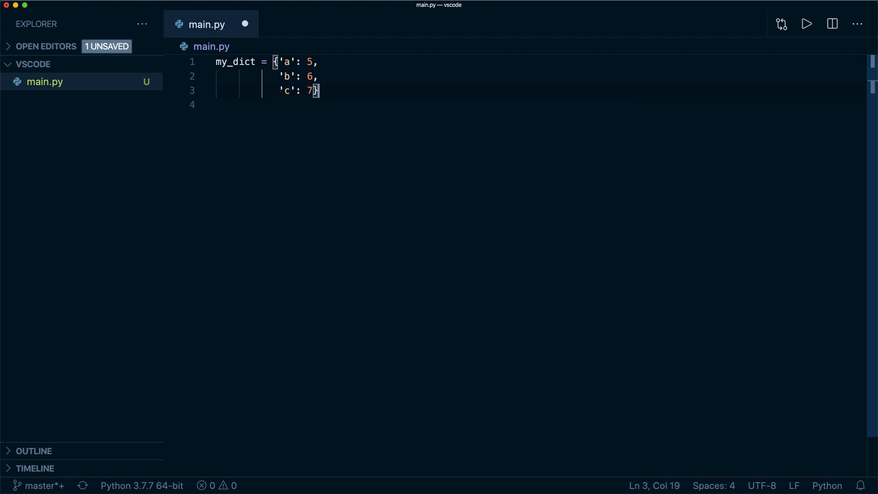
pyautogui.write('def my_function()')
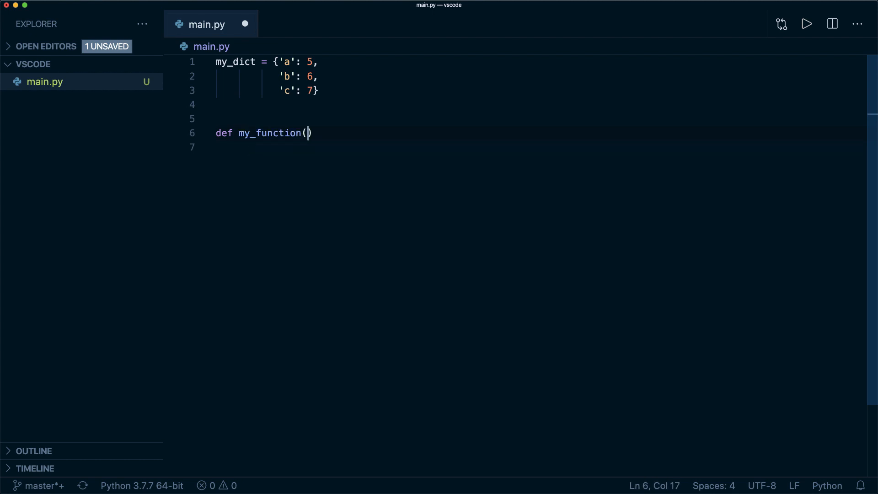
pyautogui.write('first,')
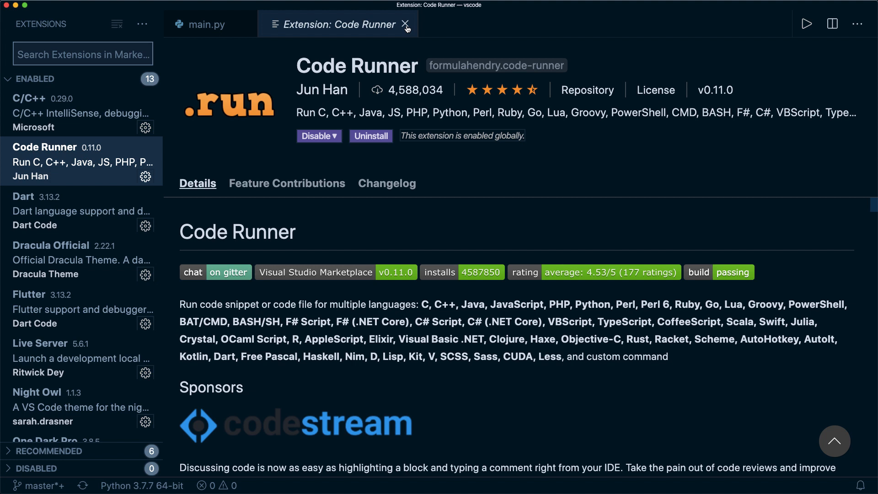
# Step: Close Code Runner's page and write print('hello') in main.py
pyautogui.click(405, 25)
pyautogui.write('p')
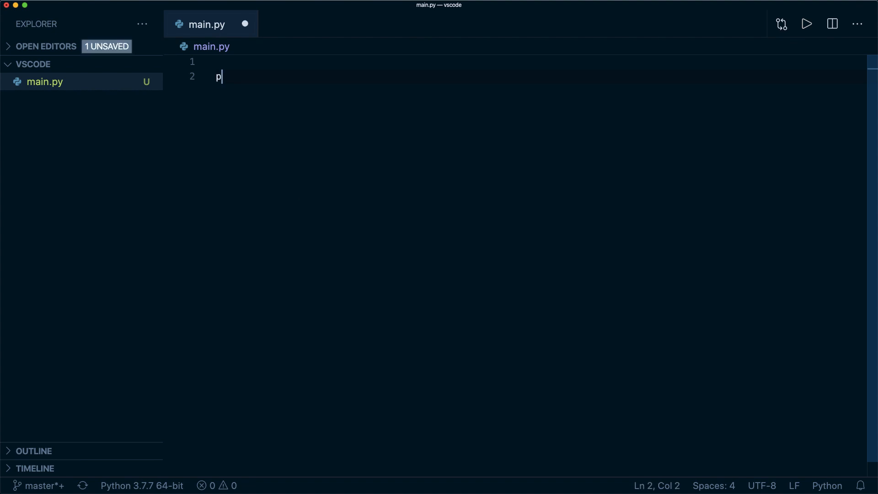
pyautogui.write("rint('')")
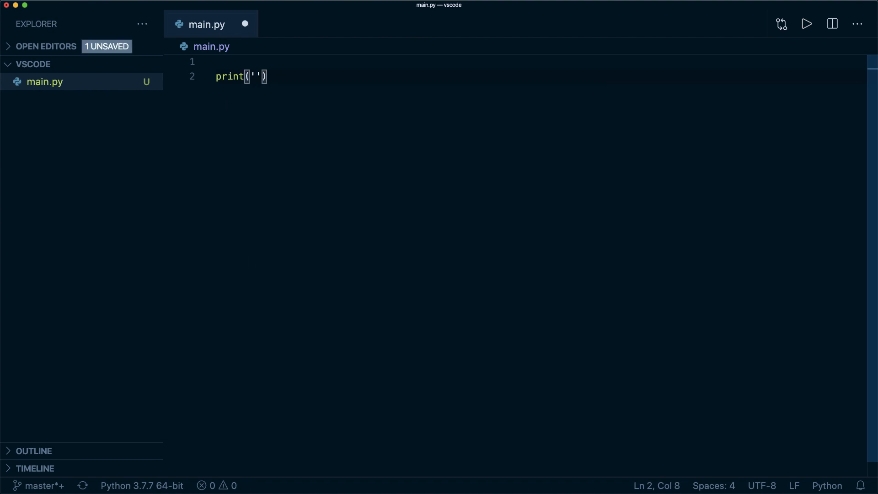
pyautogui.write('hello')
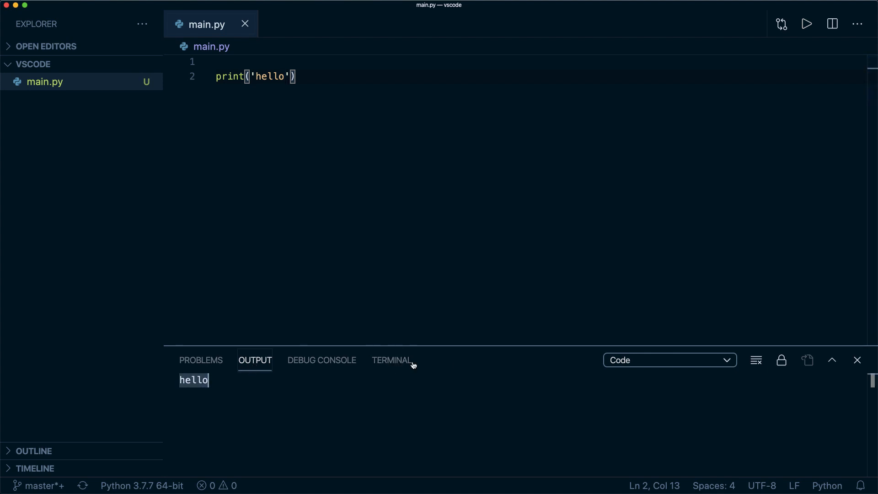
# Step: Run python main.py in the terminal so it prints hello, then return to the editor
pyautogui.click(391, 360)
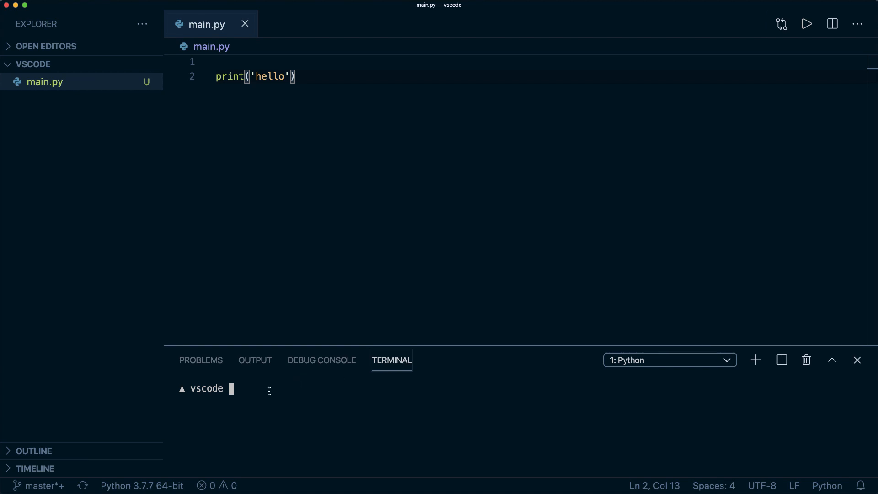
pyautogui.write('python main.py')
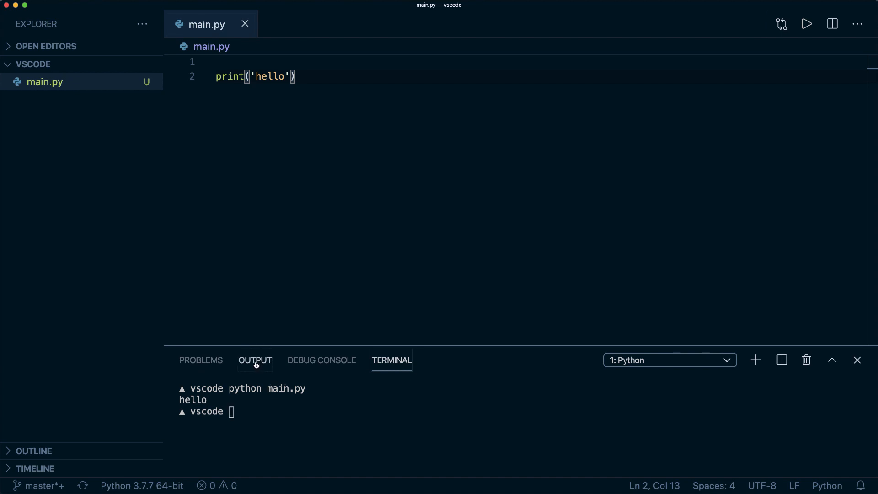
pyautogui.click(856, 360)
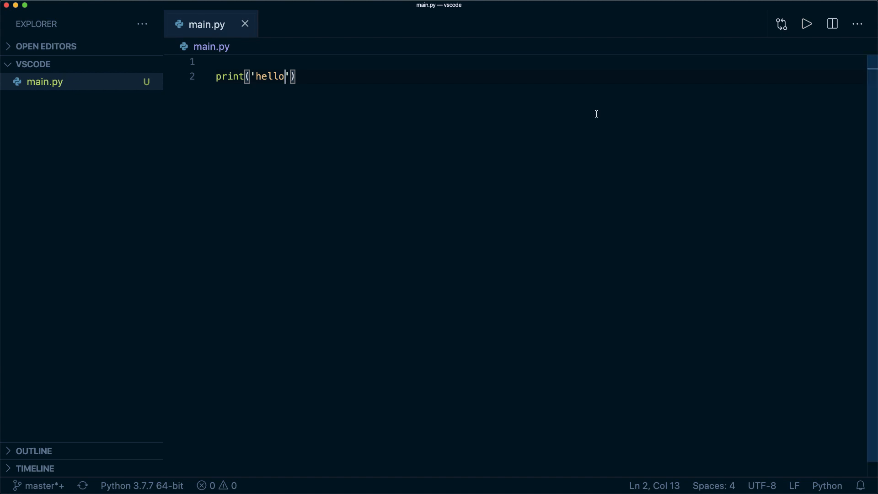
# Step: Add print('world') to main.py and bring up the command search
pyautogui.write("print('w')")
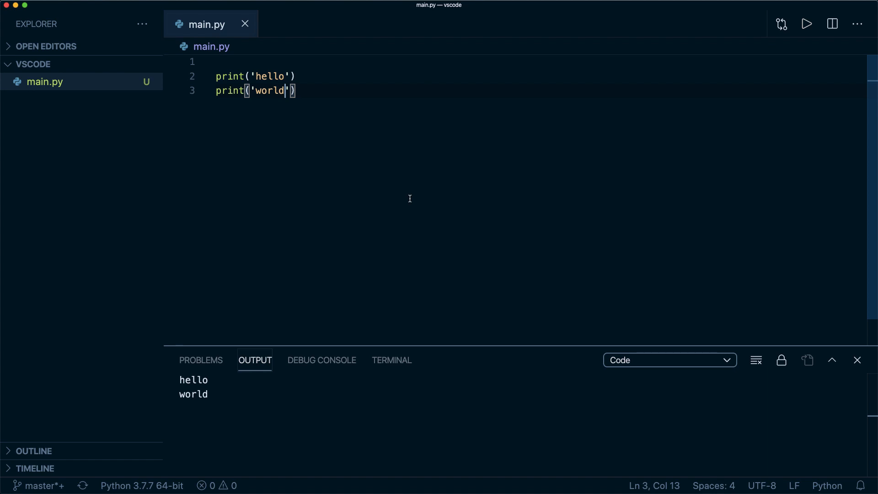
pyautogui.press('cmd+shift+p')
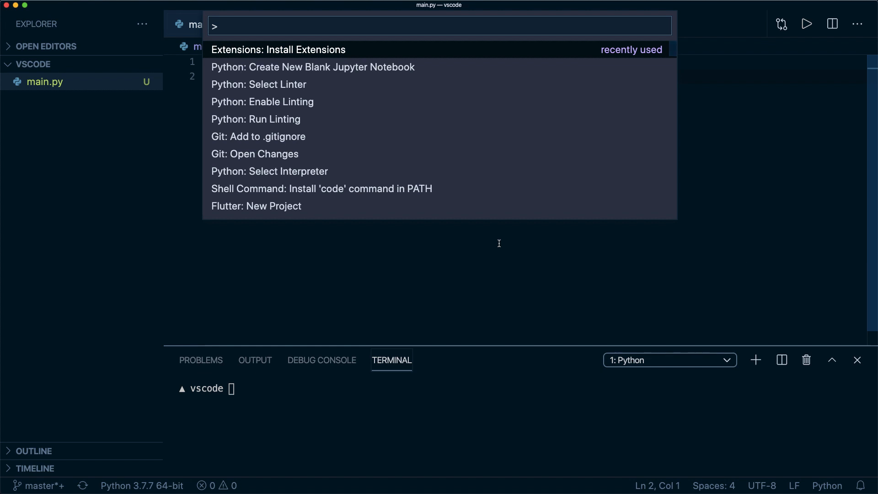
# Step: Search 'lin' and choose Python: Select Linter to list linter options
pyautogui.write('lin')
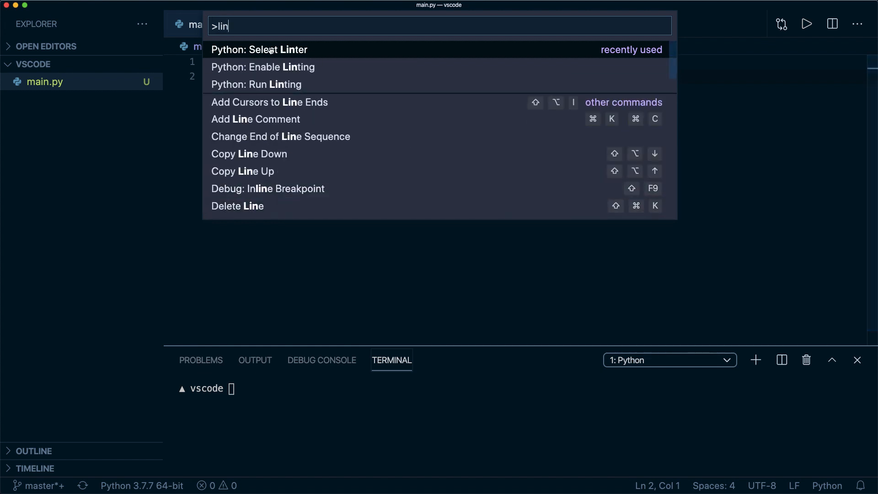
pyautogui.click(260, 50)
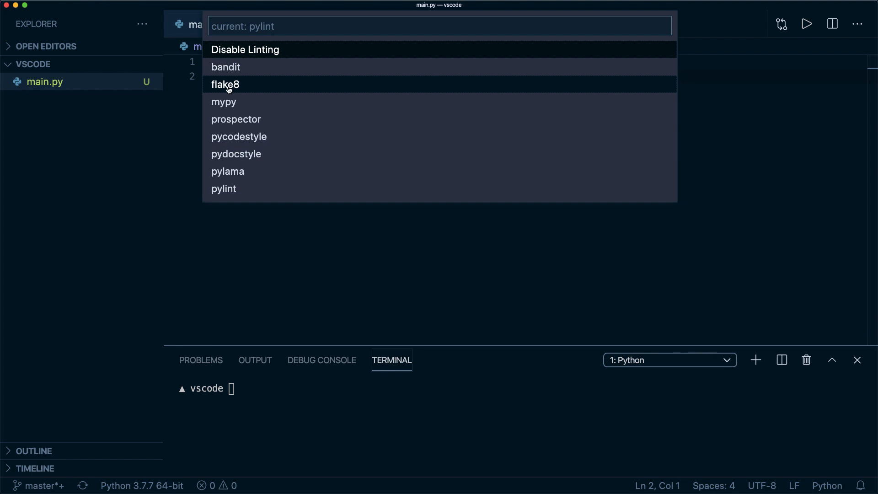
pyautogui.moveTo(227, 192)
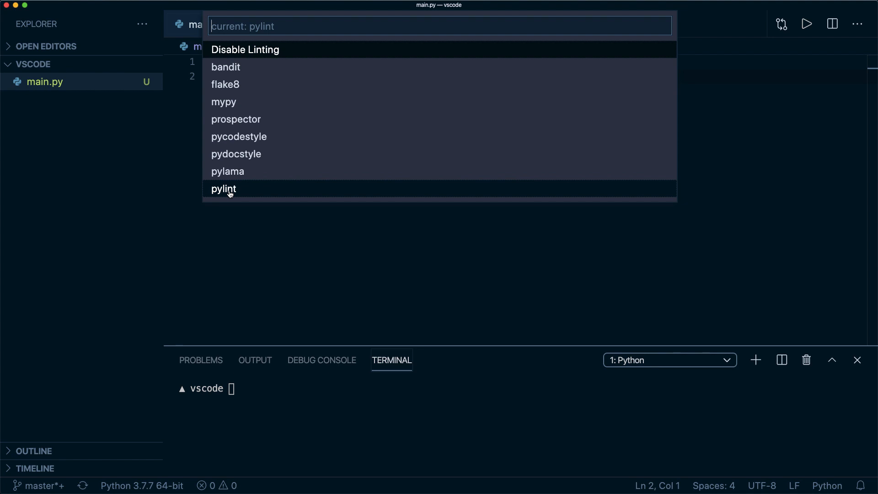
pyautogui.moveTo(223, 102)
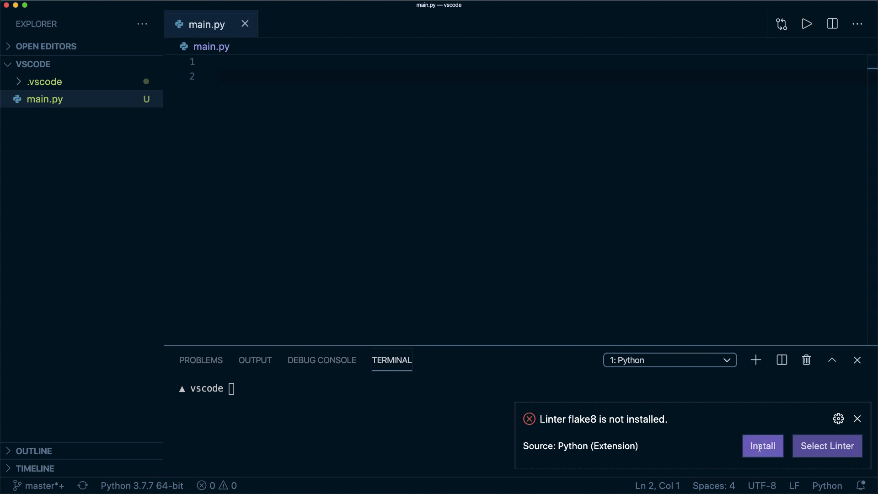
# Step: Install flake8 from the linter notification and run pip install flake8 in the terminal
pyautogui.click(762, 446)
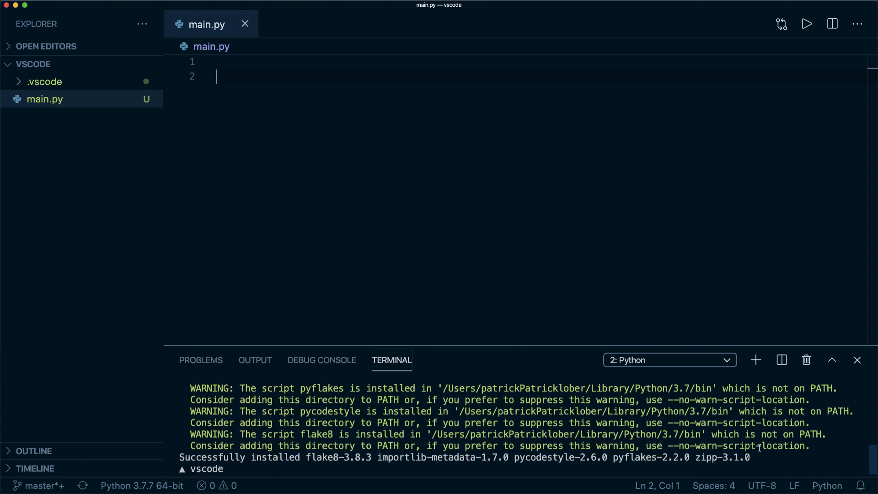
pyautogui.click(142, 485)
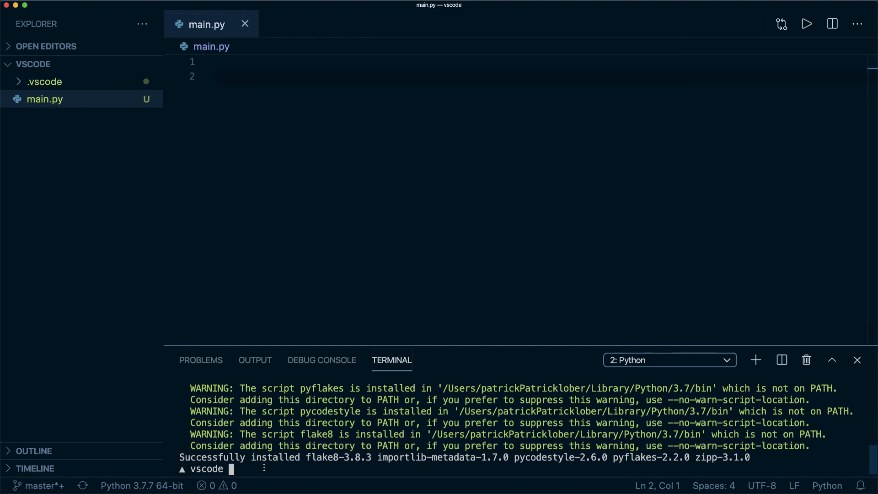
pyautogui.write('p')
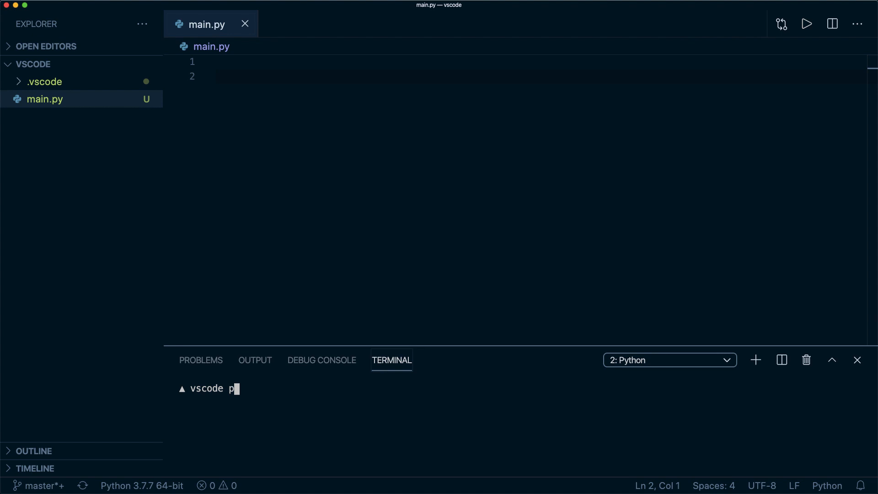
pyautogui.write('ip install flake8')
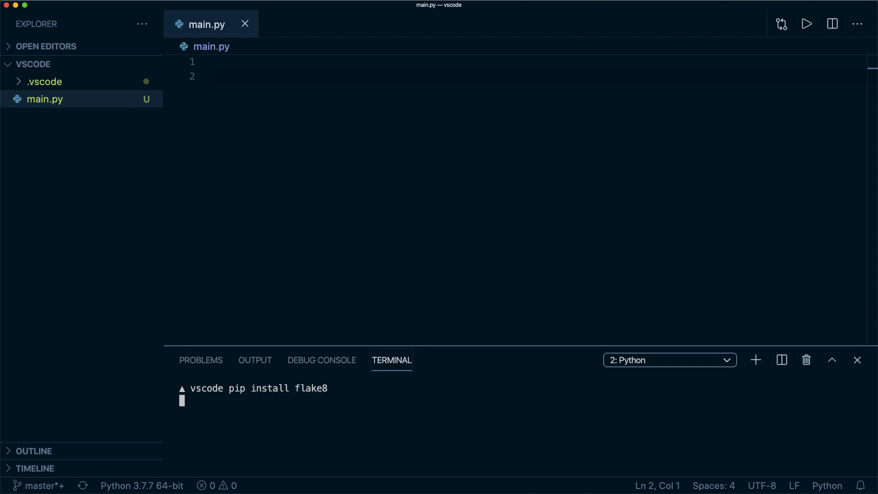
pyautogui.write('#')
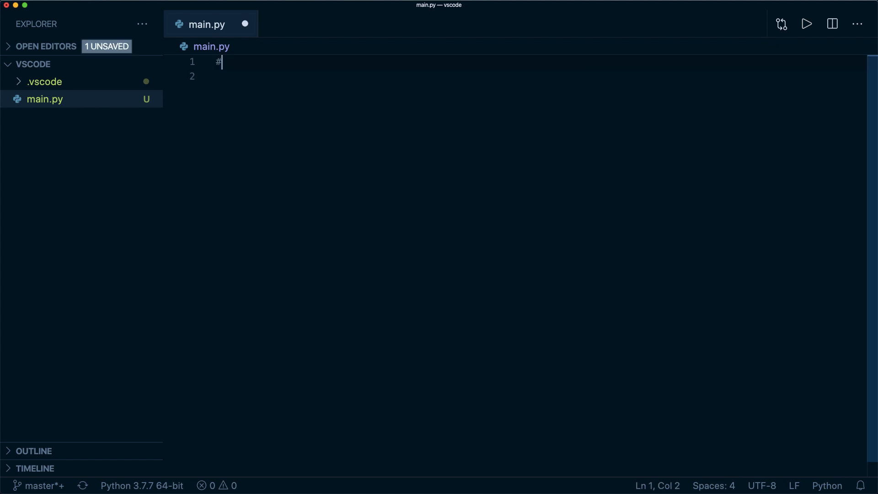
# Step: Write a # Hello comment, a def function() returning 'hi', an assignment and an import that flake8 flags
pyautogui.write('Hello')
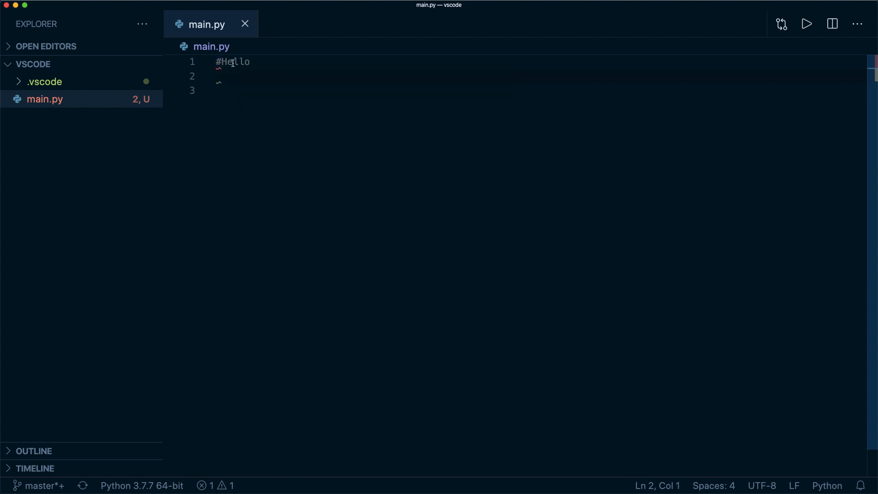
pyautogui.write('" "')
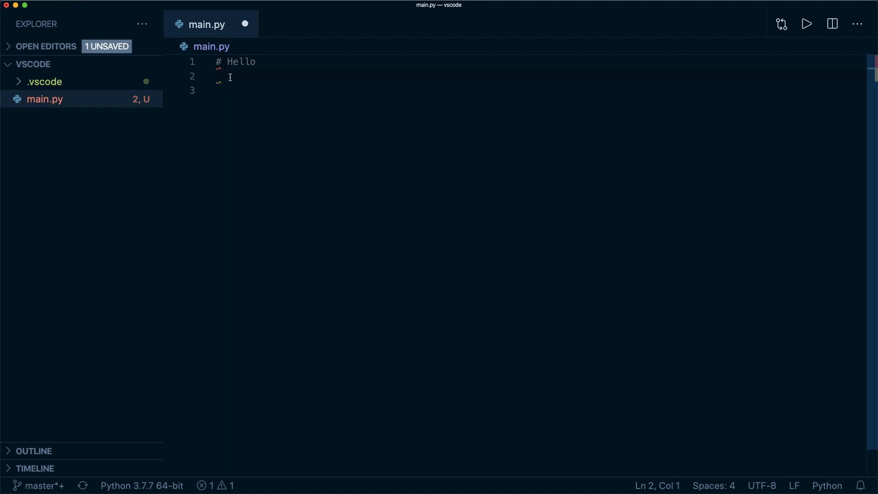
pyautogui.write('def function():')
pyautogui.write('print(')
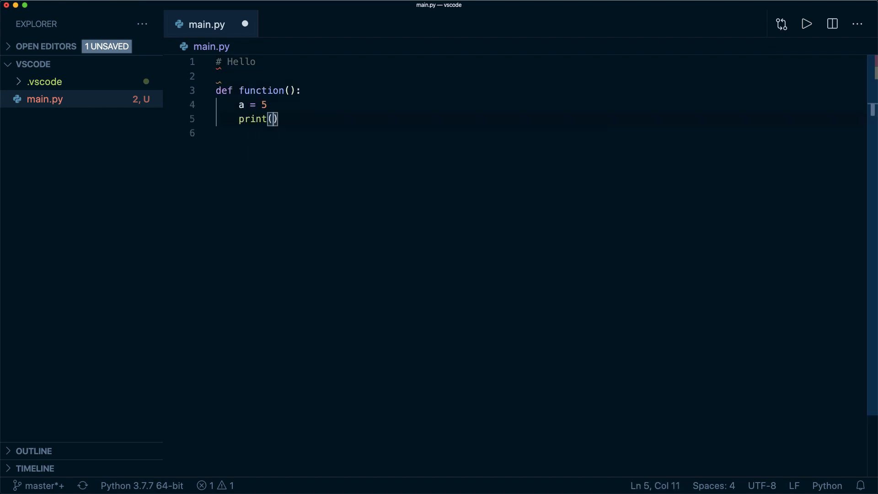
pyautogui.write("'hi'")
pyautogui.write('b')
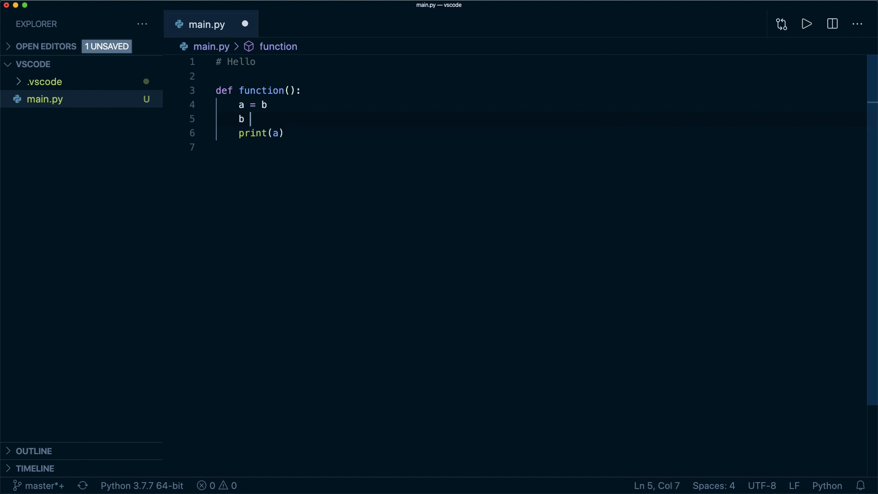
pyautogui.write('= 5')
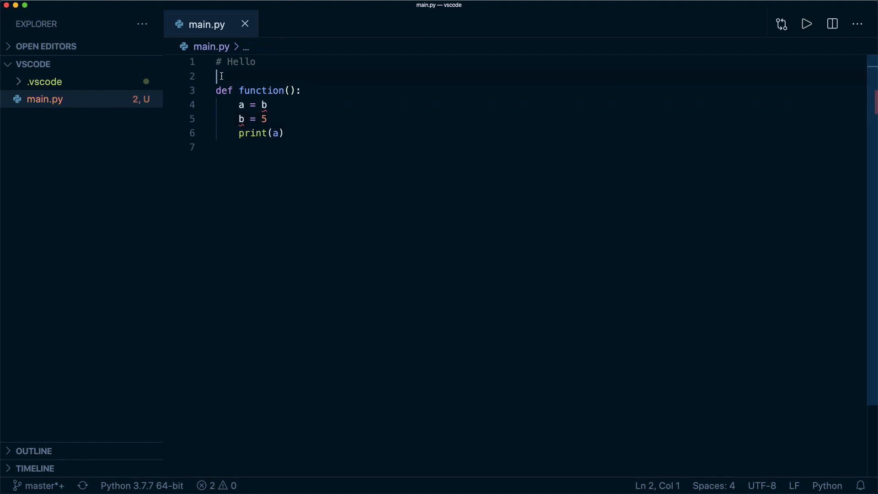
pyautogui.write('import co')
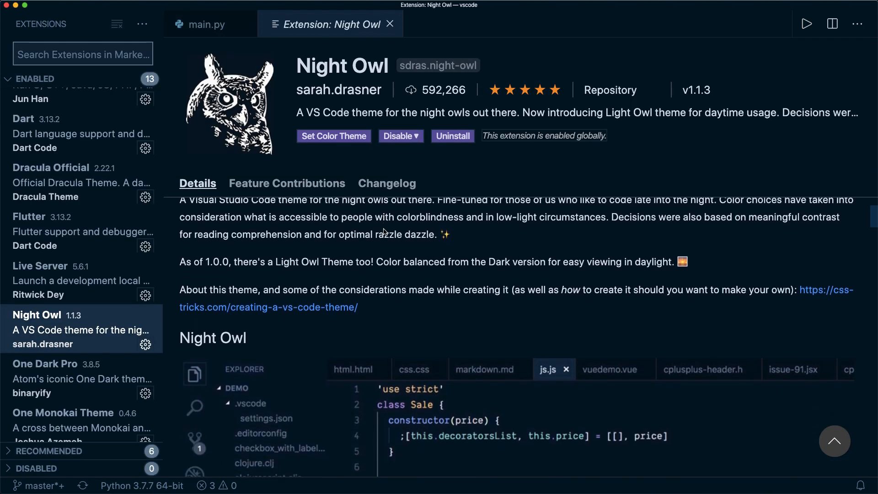
pyautogui.scroll(-3)
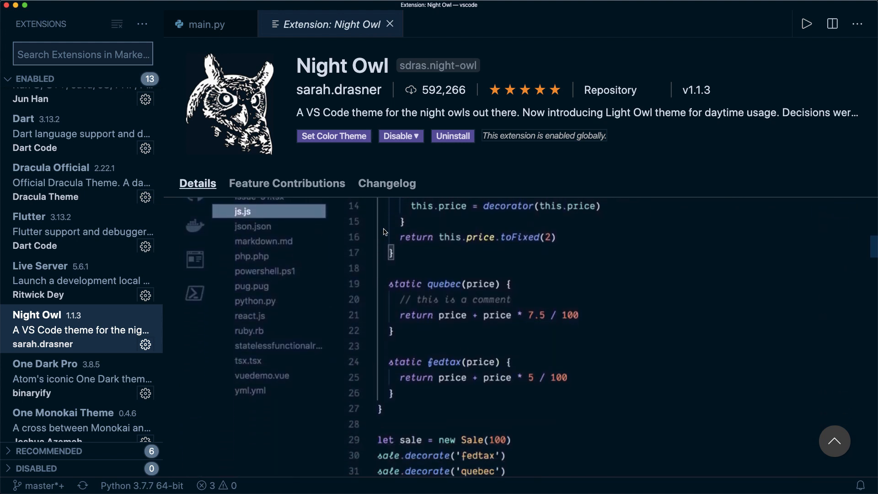
pyautogui.scroll(-3)
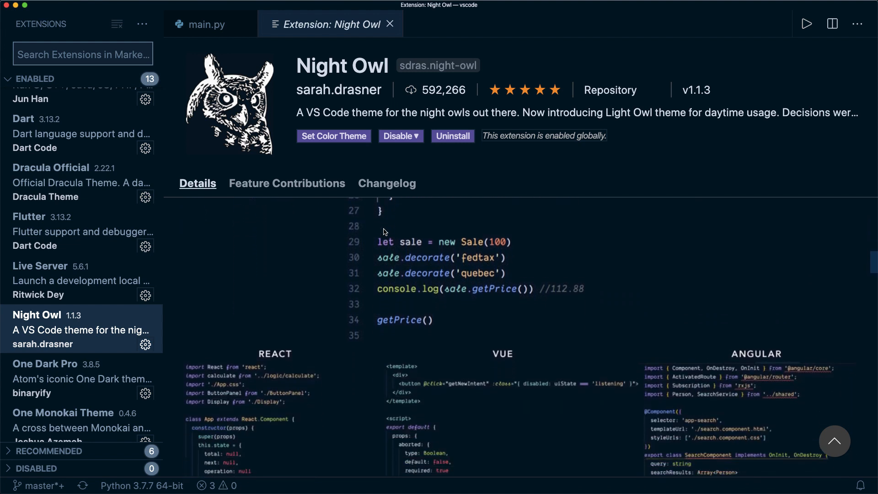